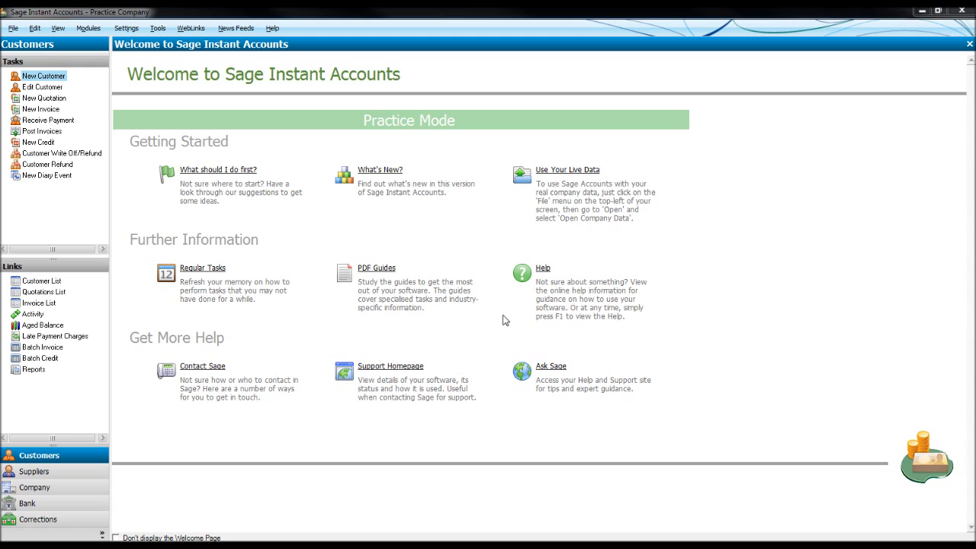
{"action": "mouse_move", "coordinate": [196, 119]}
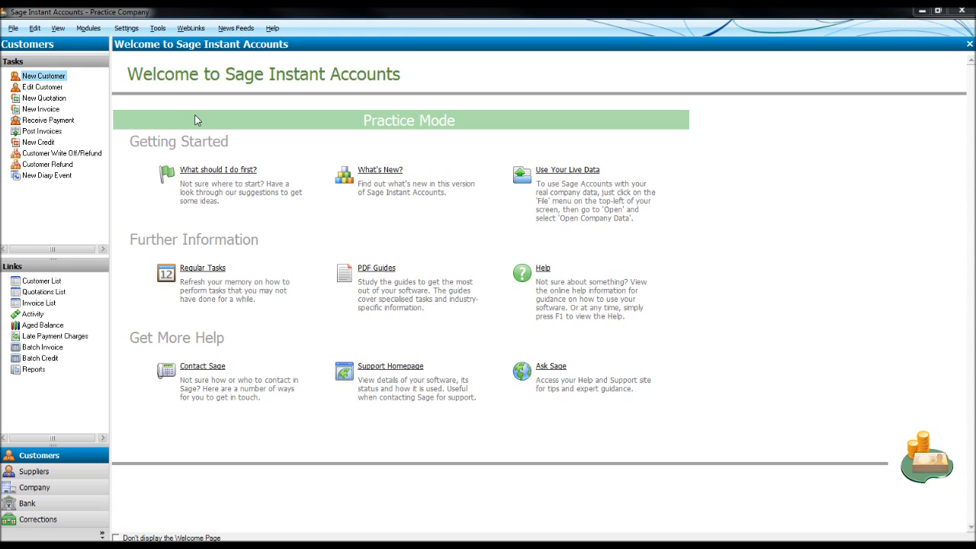
{"action": "mouse_move", "coordinate": [314, 280]}
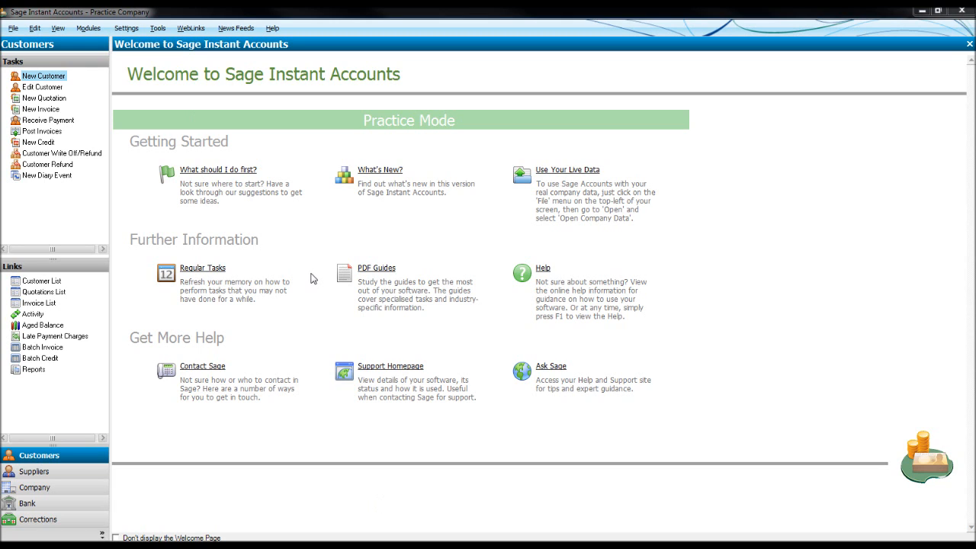
{"action": "mouse_move", "coordinate": [30, 519]}
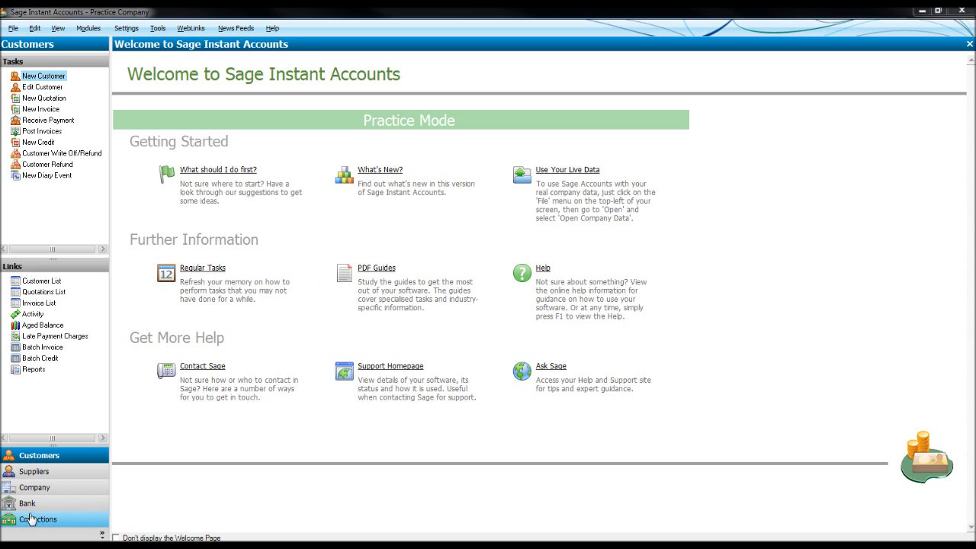
Open the Bank module showing the company's seven bank accounts
{"action": "left_click", "coordinate": [29, 504]}
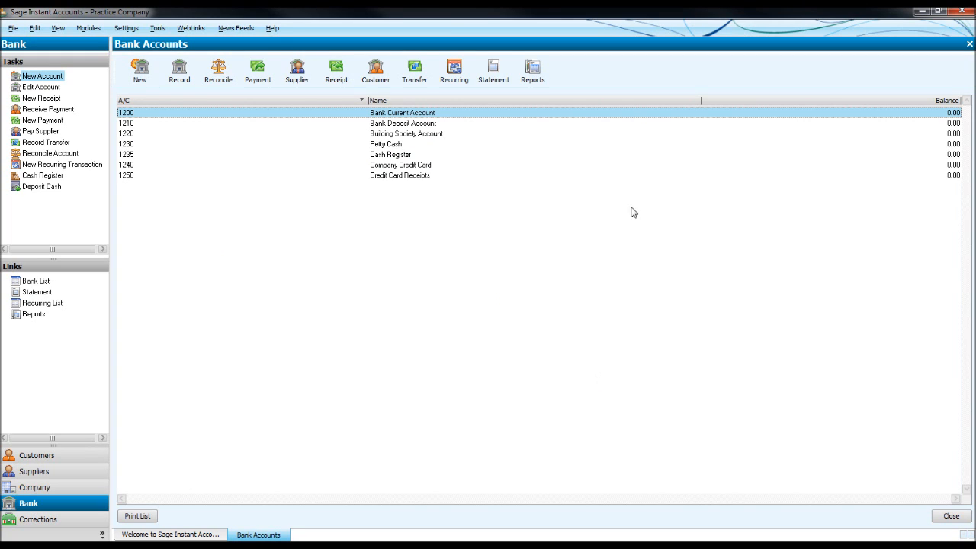
{"action": "mouse_move", "coordinate": [385, 176]}
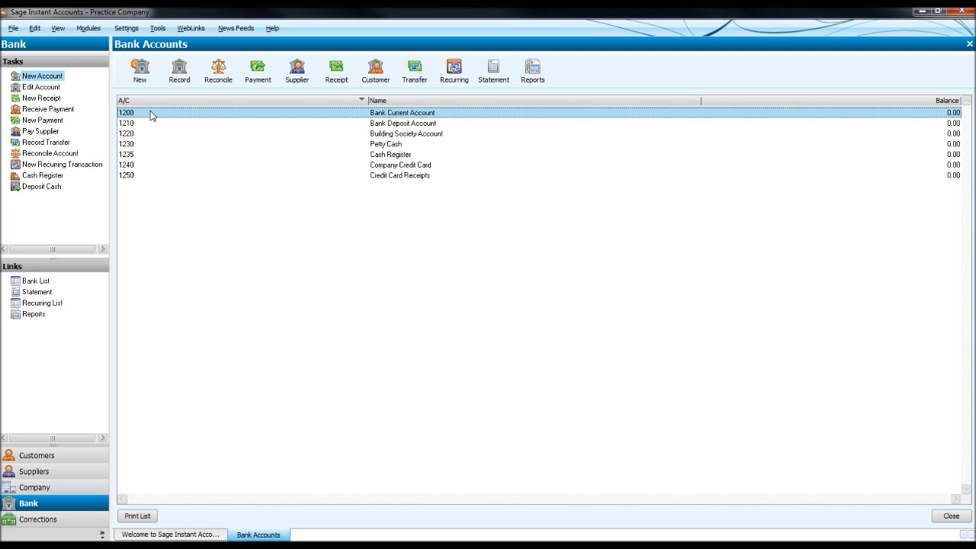
{"action": "mouse_move", "coordinate": [162, 173]}
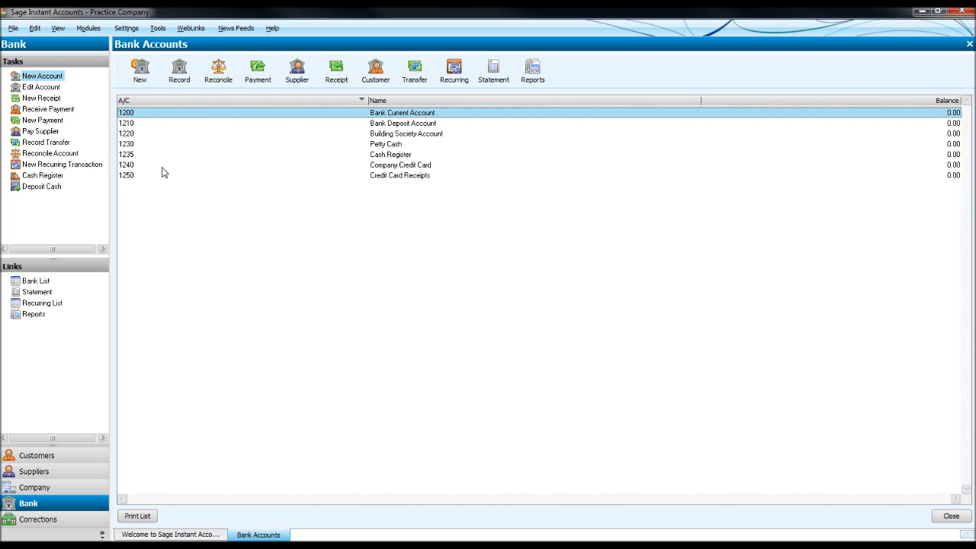
{"action": "mouse_move", "coordinate": [75, 380]}
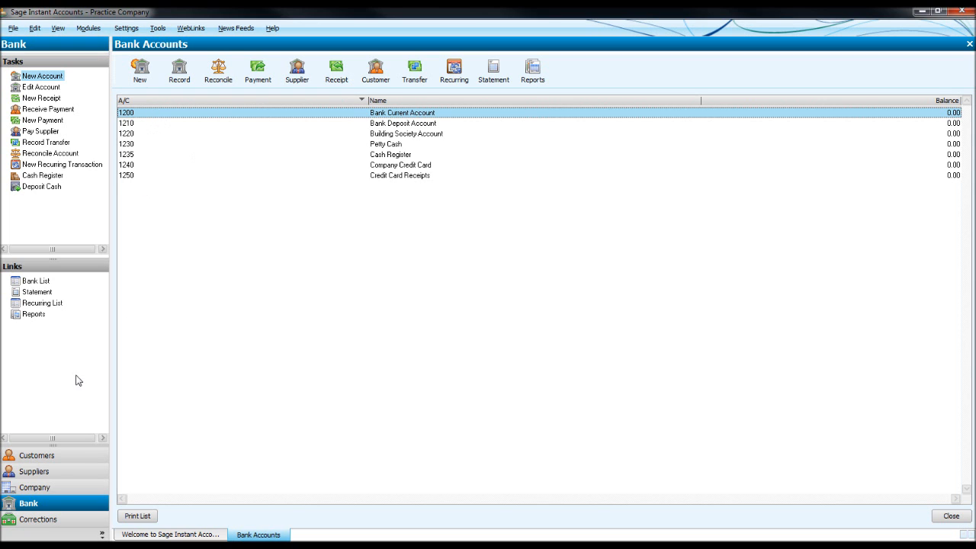
View the bank nominal codes 1200–1250 in the Nominal Ledger, then return to Bank Accounts
{"action": "left_click", "coordinate": [34, 488]}
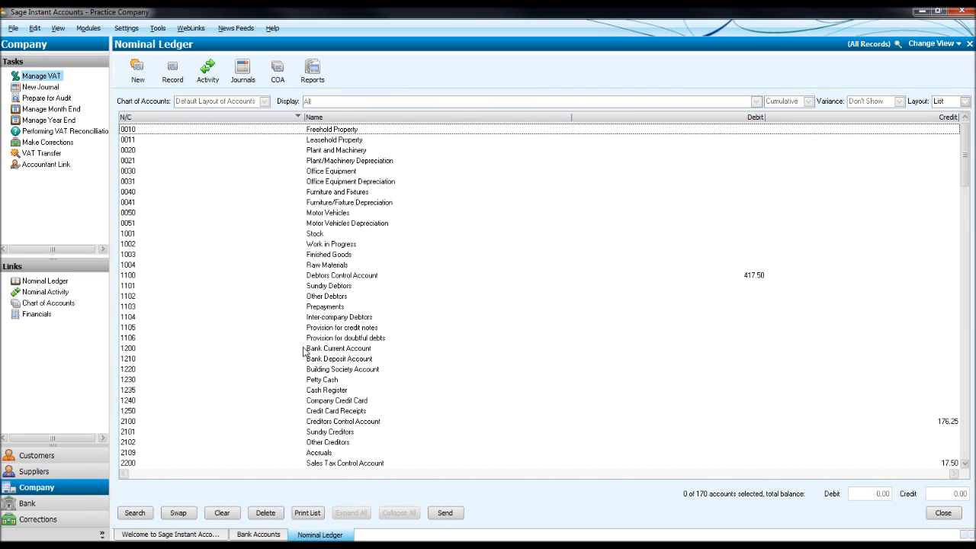
{"action": "left_click", "coordinate": [338, 348]}
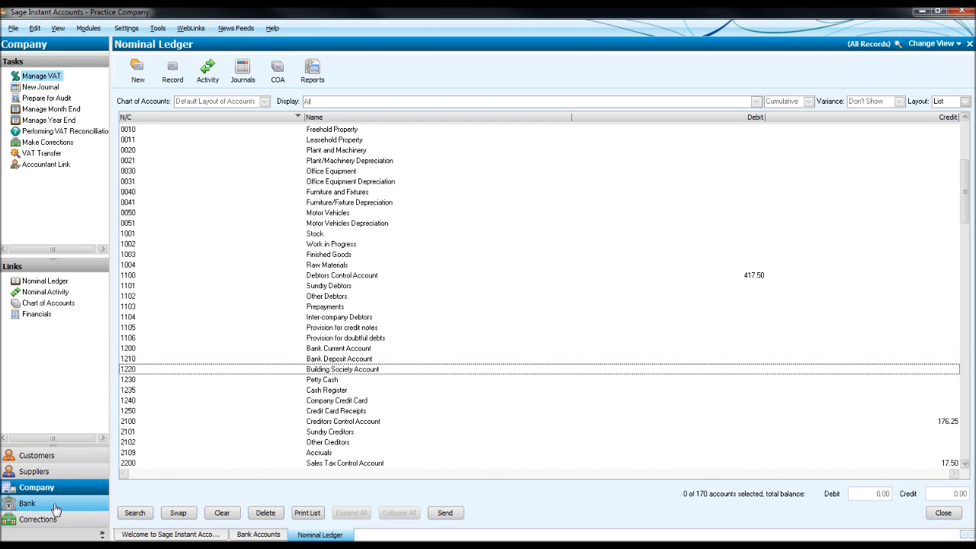
{"action": "left_click", "coordinate": [37, 505]}
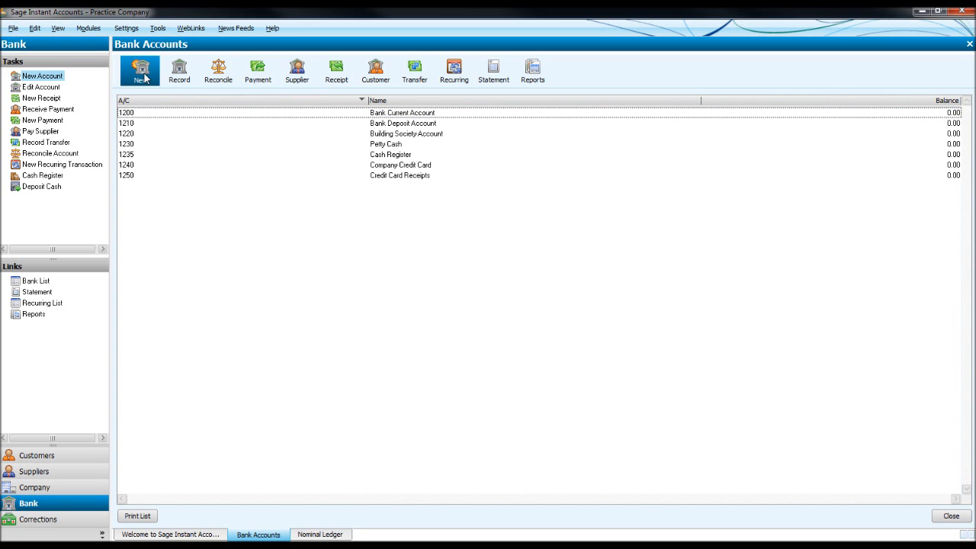
Start a new bank account named 'Bank Cu…' with reference 1201, kept as a Cheque Account
{"action": "left_click", "coordinate": [145, 70]}
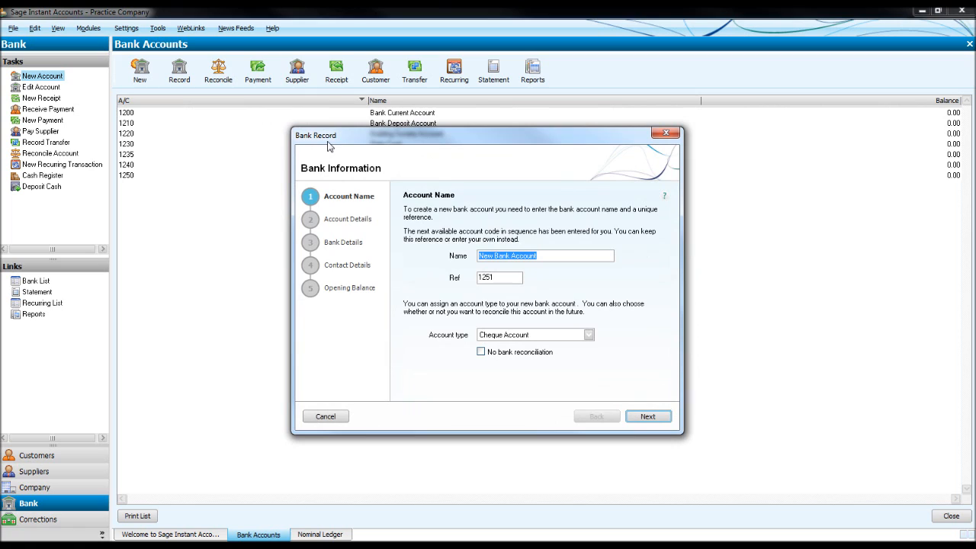
{"action": "type", "text": "Bank Current"}
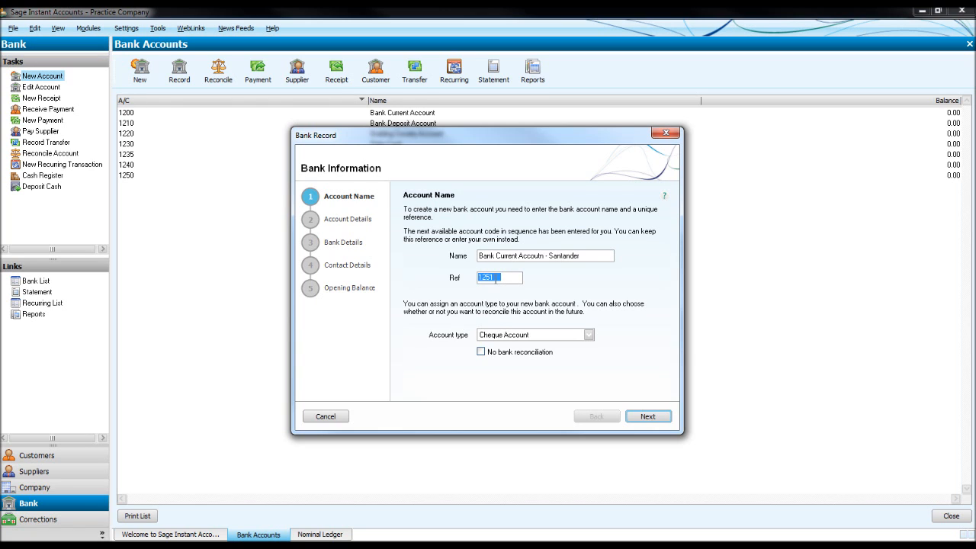
{"action": "type", "text": "1201"}
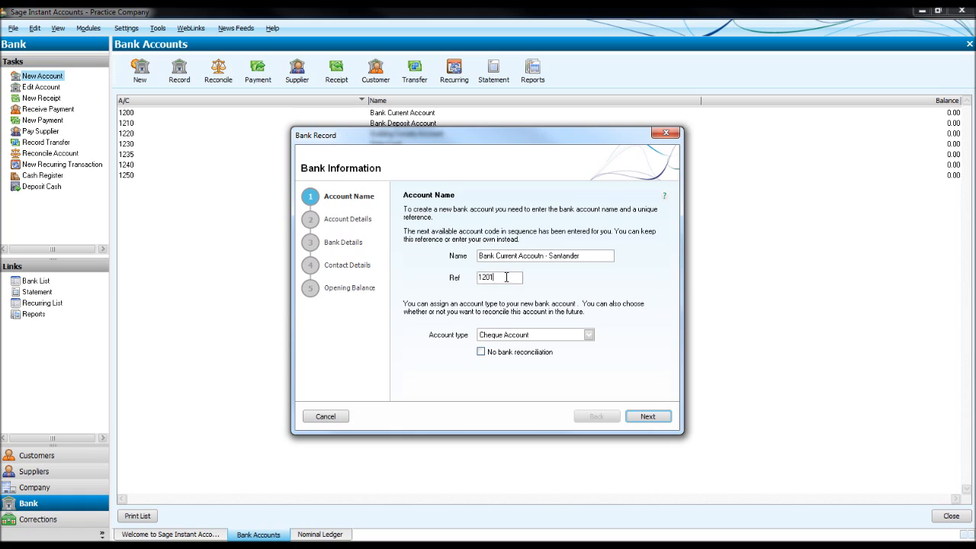
{"action": "left_click", "coordinate": [589, 334]}
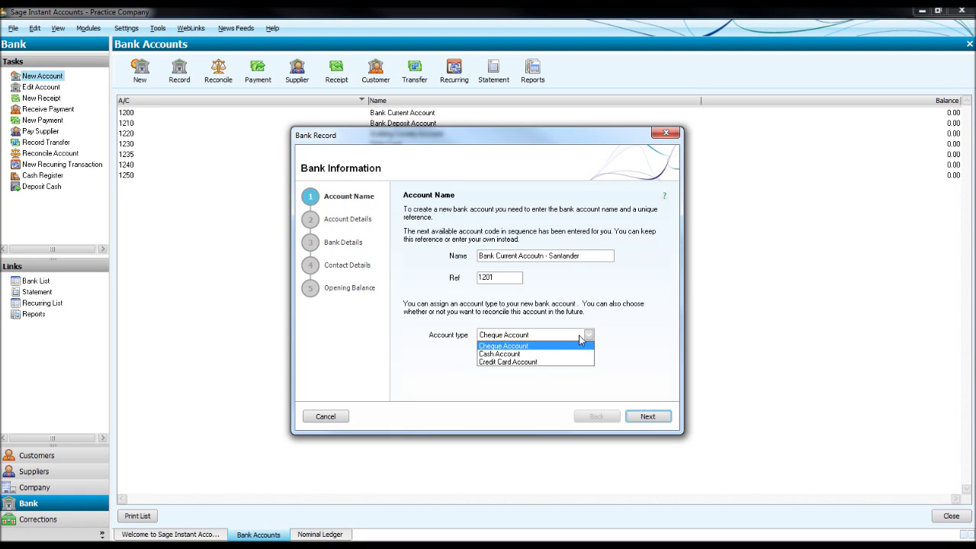
{"action": "mouse_move", "coordinate": [510, 352]}
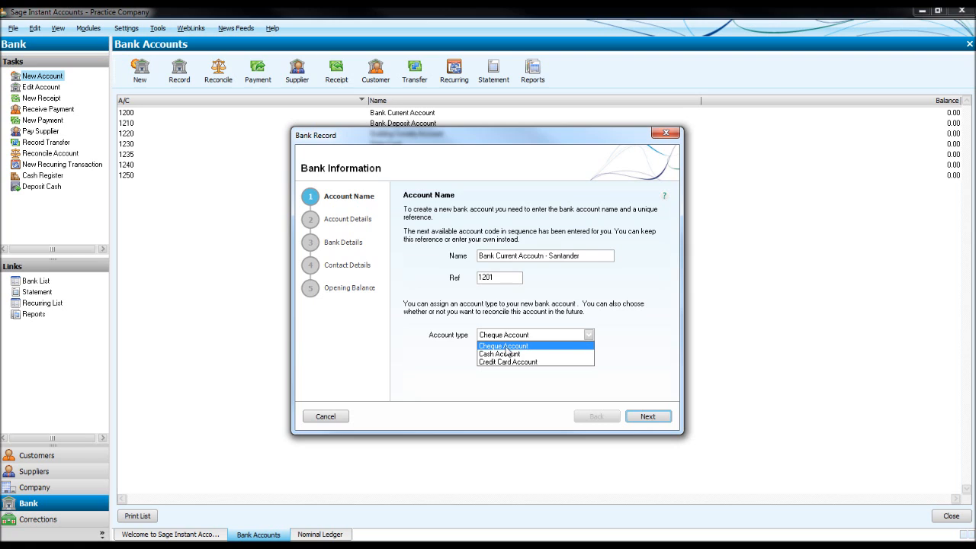
{"action": "mouse_move", "coordinate": [491, 347]}
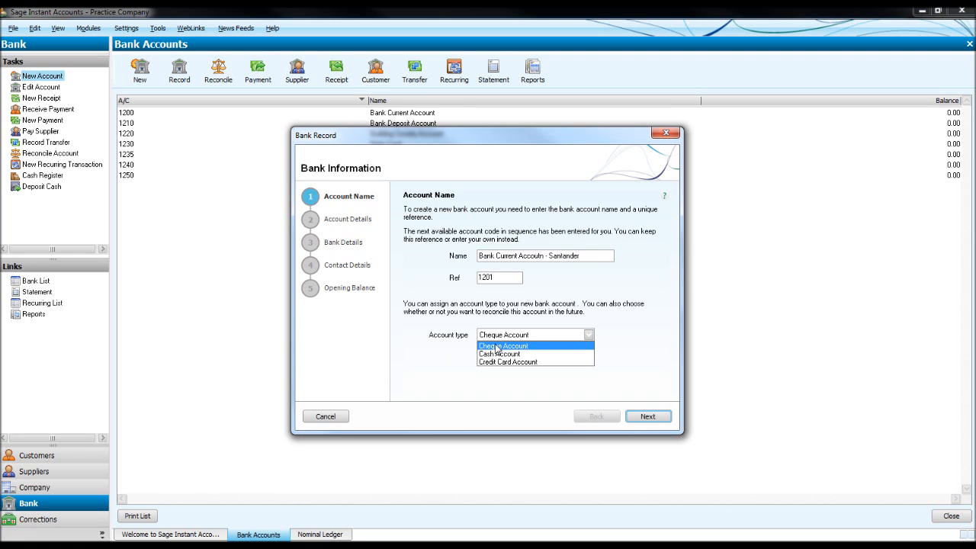
{"action": "mouse_move", "coordinate": [563, 377]}
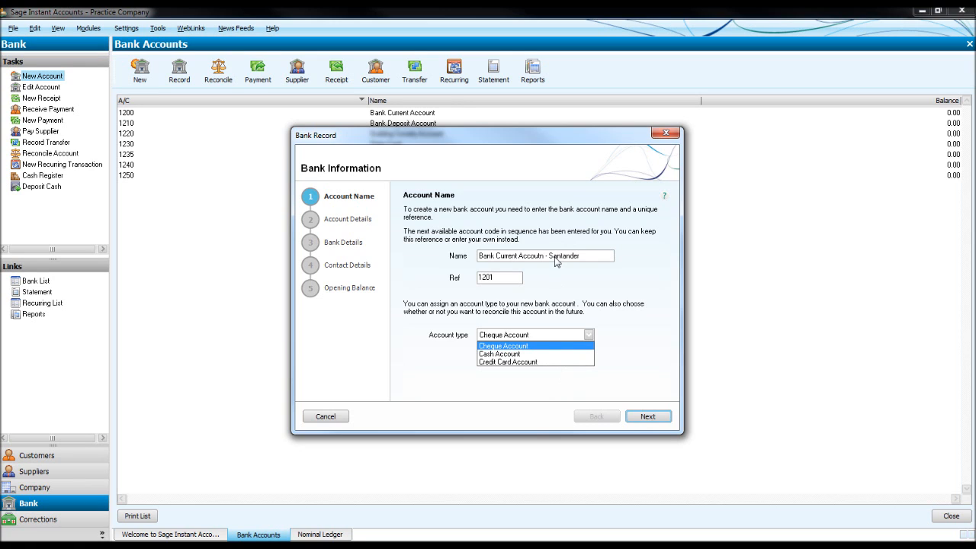
{"action": "mouse_move", "coordinate": [563, 367]}
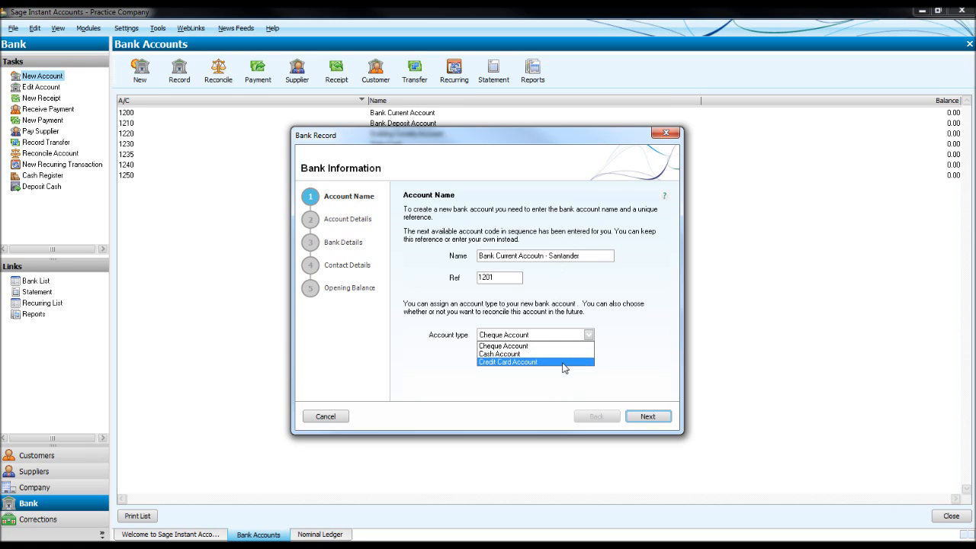
{"action": "mouse_move", "coordinate": [566, 354]}
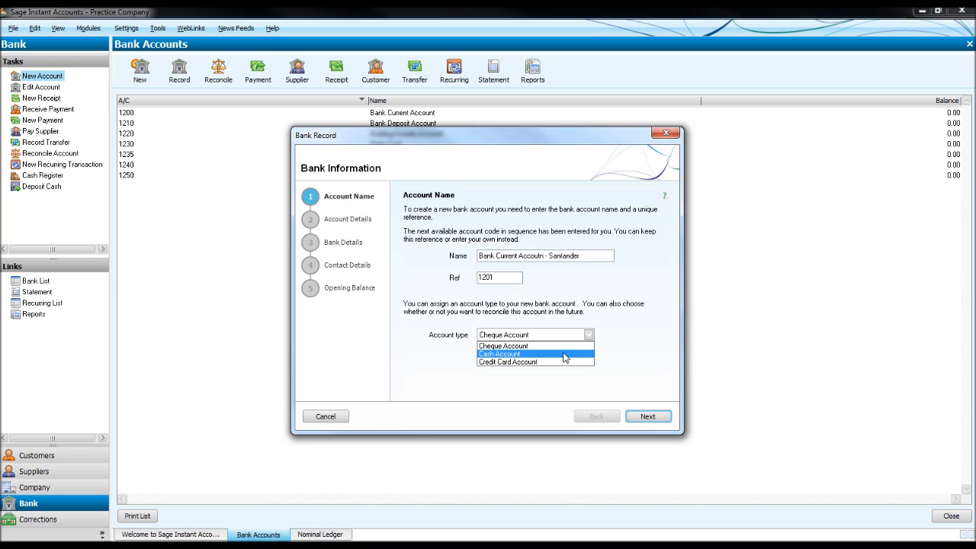
{"action": "mouse_move", "coordinate": [562, 360]}
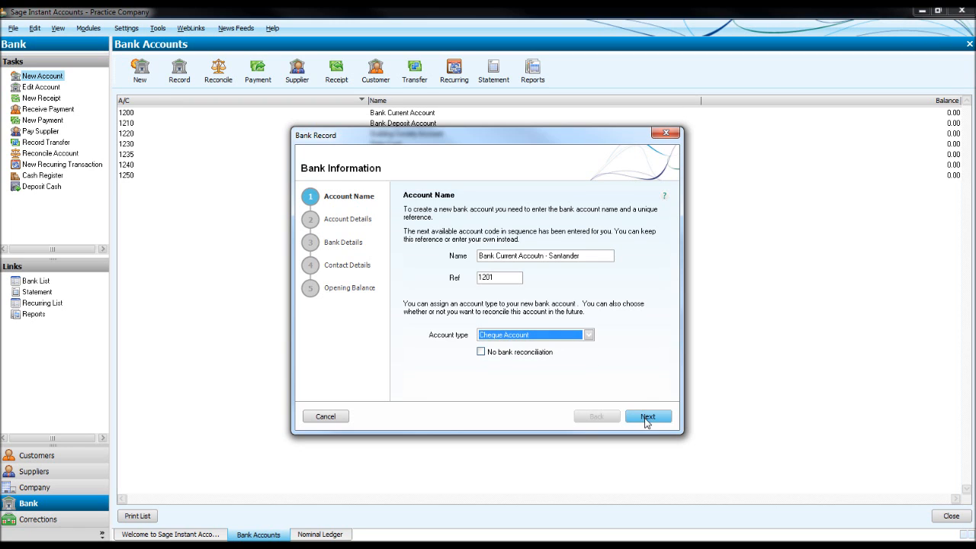
Skip account, bank and contact details and create account 1201 with no opening balance
{"action": "left_click", "coordinate": [648, 415]}
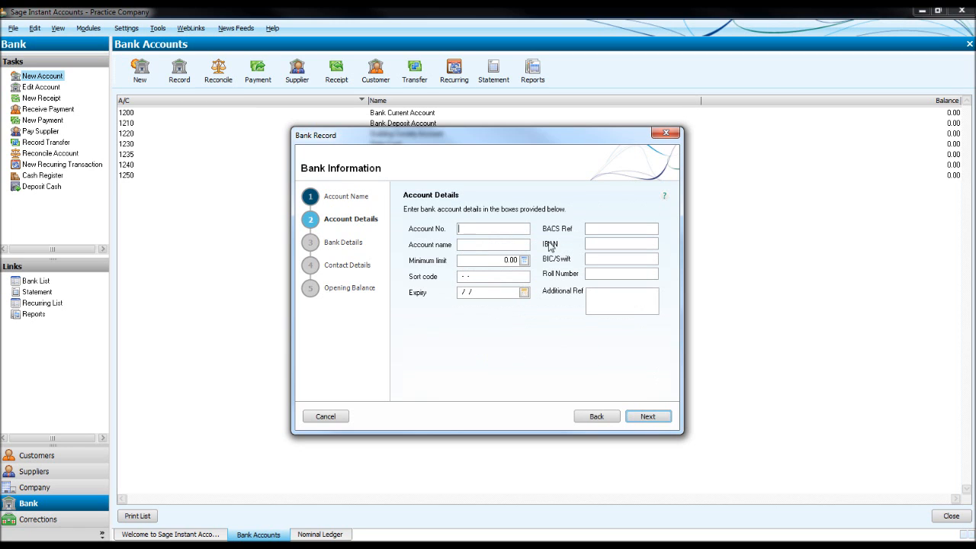
{"action": "mouse_move", "coordinate": [549, 376]}
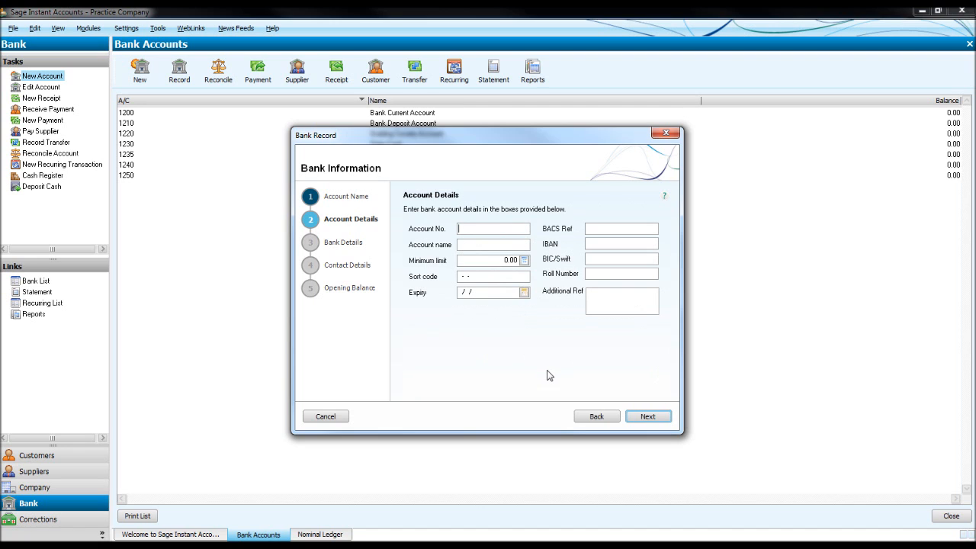
{"action": "left_click", "coordinate": [648, 415]}
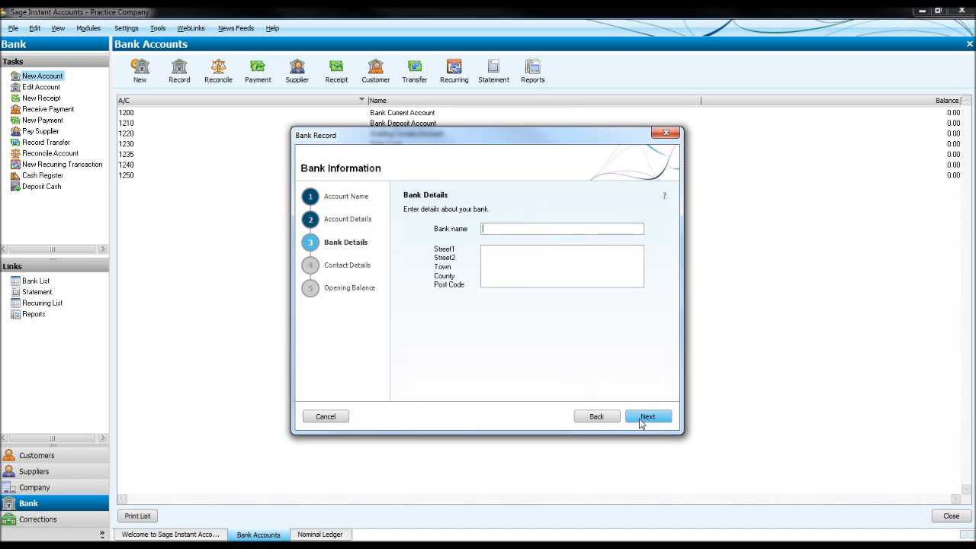
{"action": "left_click", "coordinate": [648, 415]}
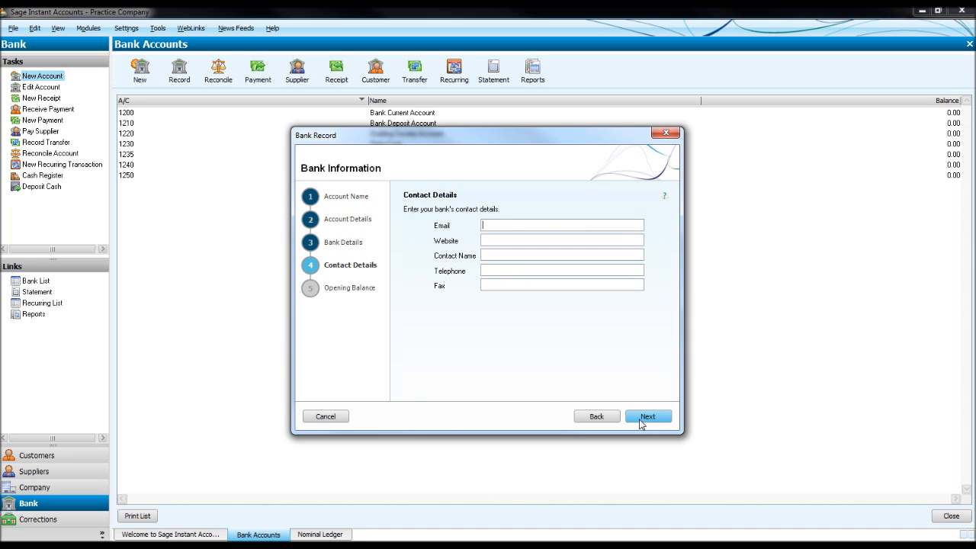
{"action": "left_click", "coordinate": [648, 415]}
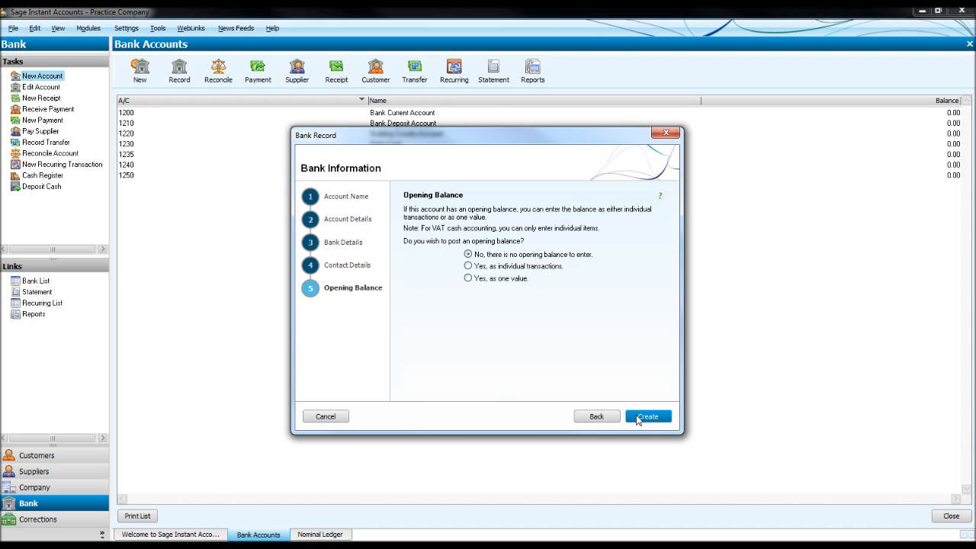
{"action": "left_click", "coordinate": [648, 415]}
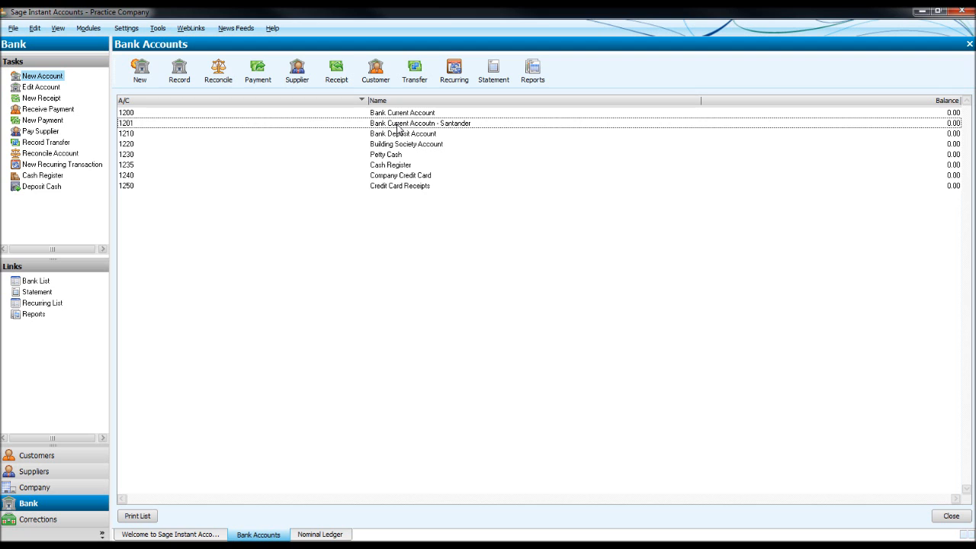
Open the misspelt Santander account 1201 record from the Bank Accounts list
{"action": "double_click", "coordinate": [412, 123]}
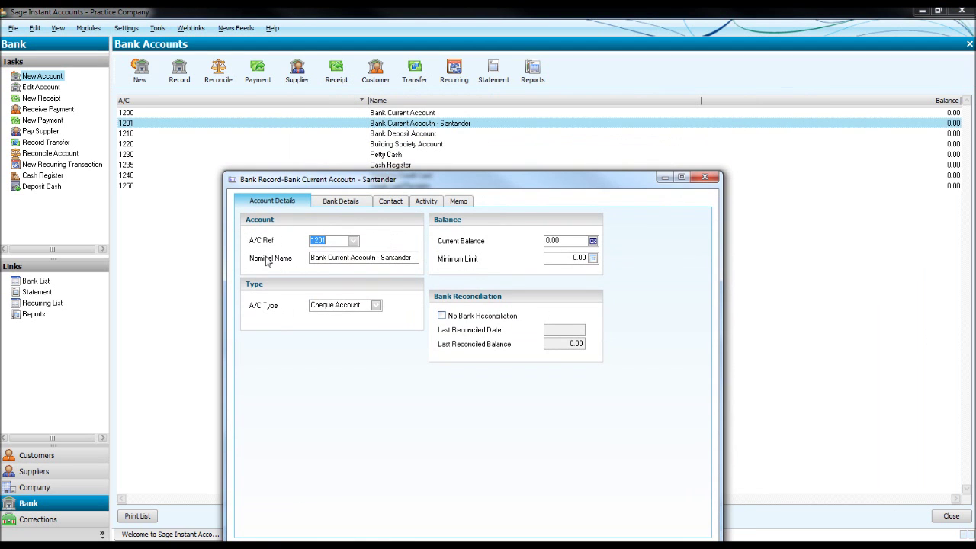
{"action": "mouse_move", "coordinate": [433, 134]}
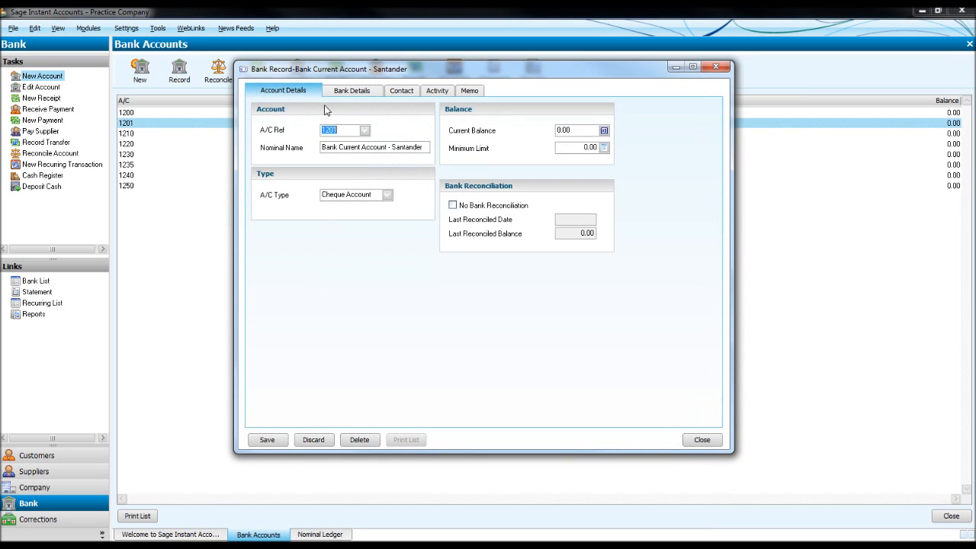
View account 1201's blank Bank Details and Contact pages
{"action": "left_click", "coordinate": [351, 90]}
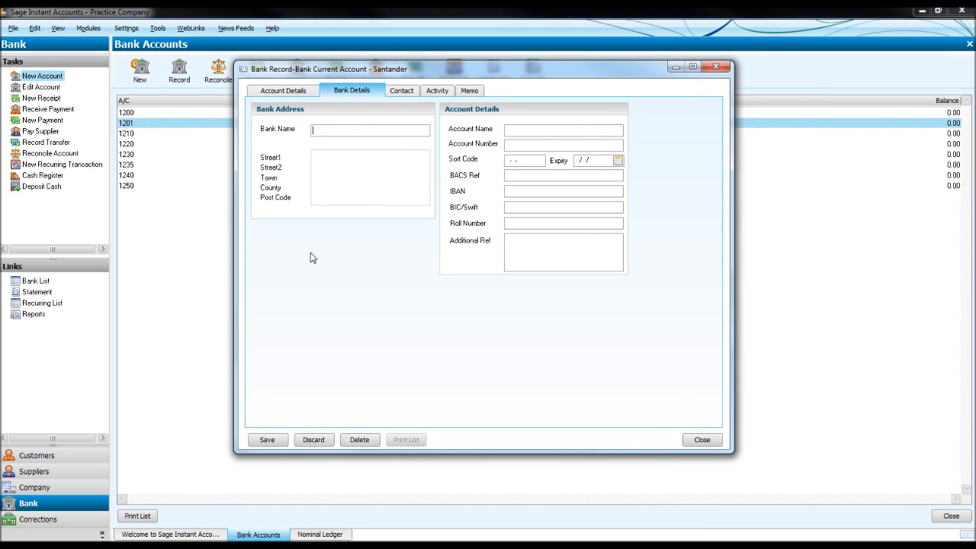
{"action": "mouse_move", "coordinate": [521, 145]}
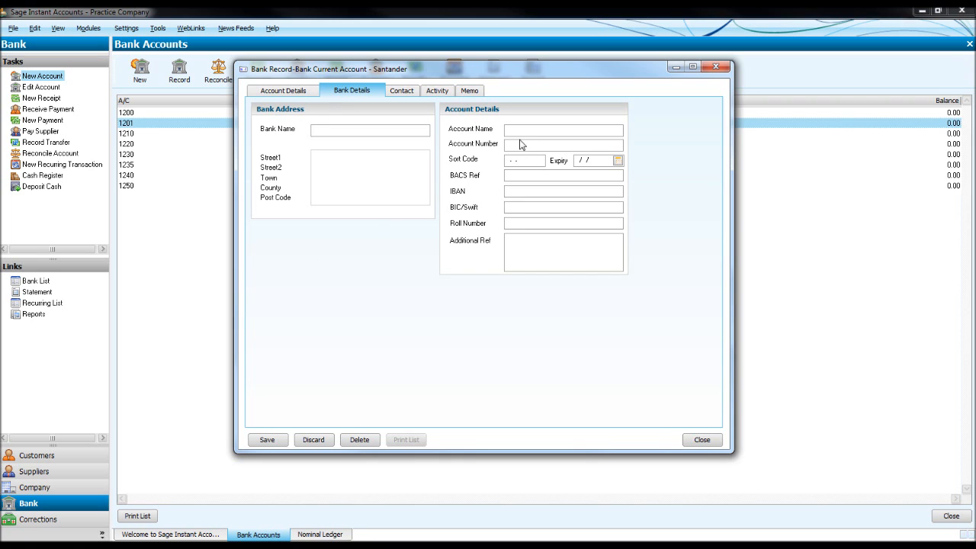
{"action": "mouse_move", "coordinate": [526, 146]}
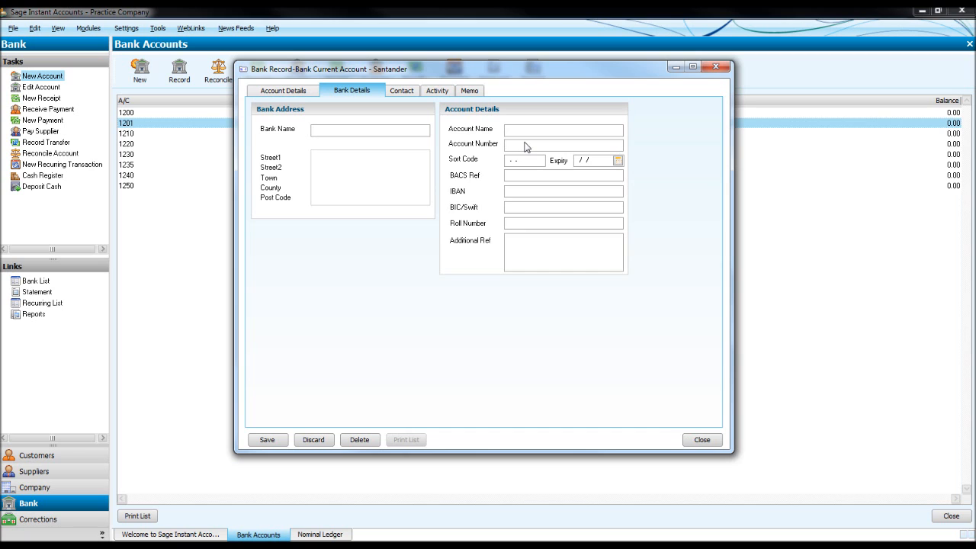
{"action": "left_click", "coordinate": [401, 90]}
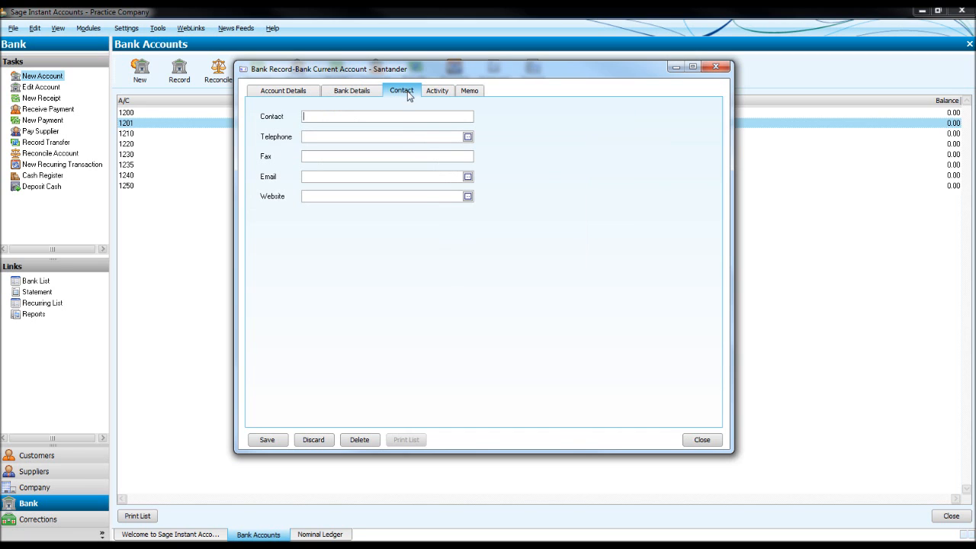
{"action": "mouse_move", "coordinate": [430, 101]}
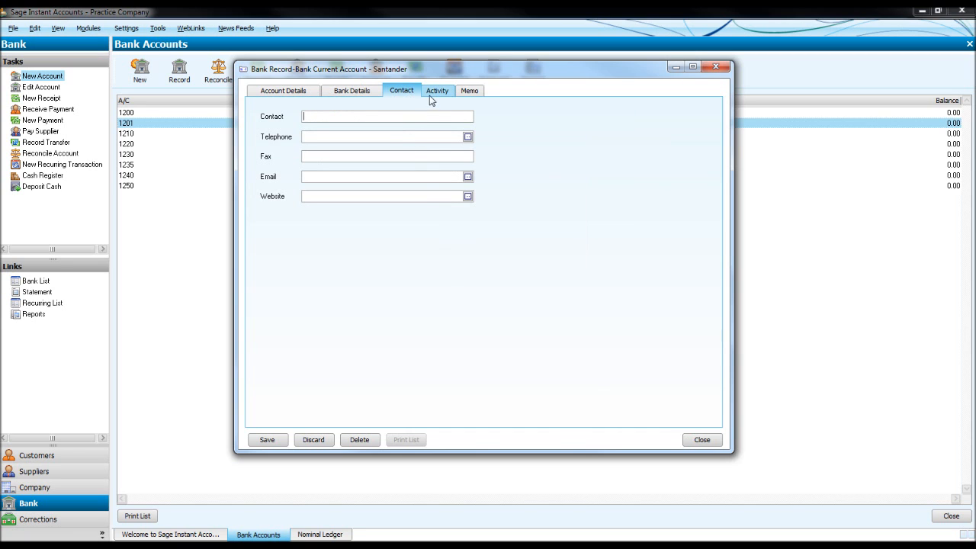
Check the Activity page shows no transactions, then return to Account Details
{"action": "left_click", "coordinate": [436, 90]}
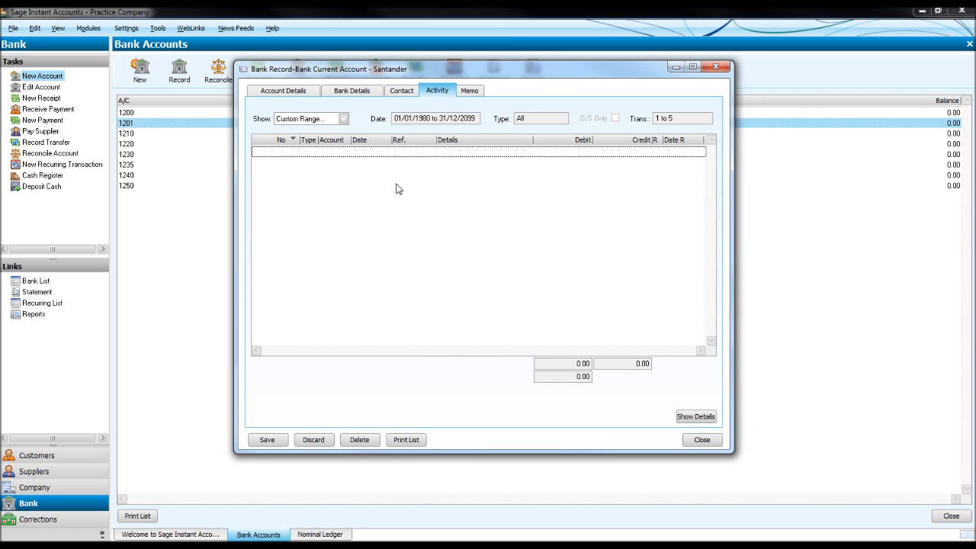
{"action": "mouse_move", "coordinate": [494, 141]}
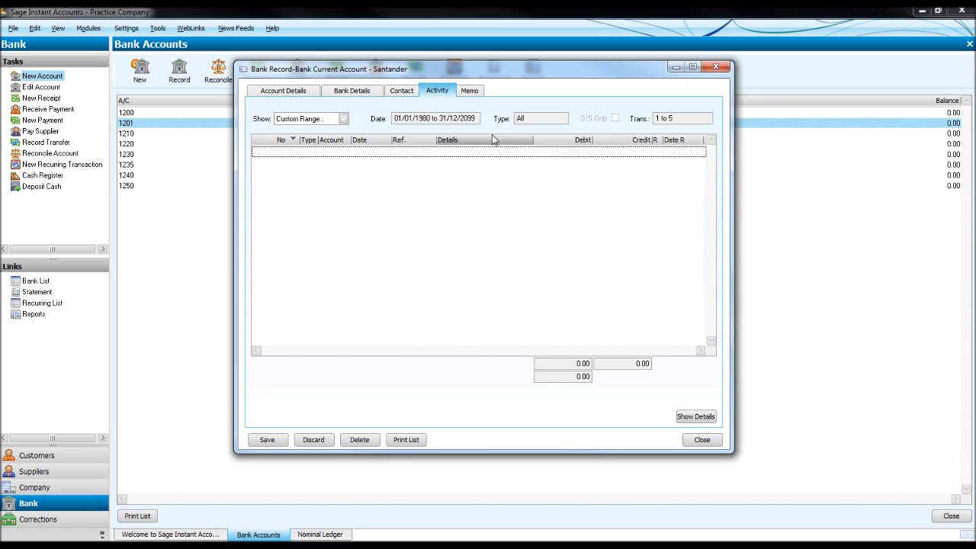
{"action": "mouse_move", "coordinate": [340, 252]}
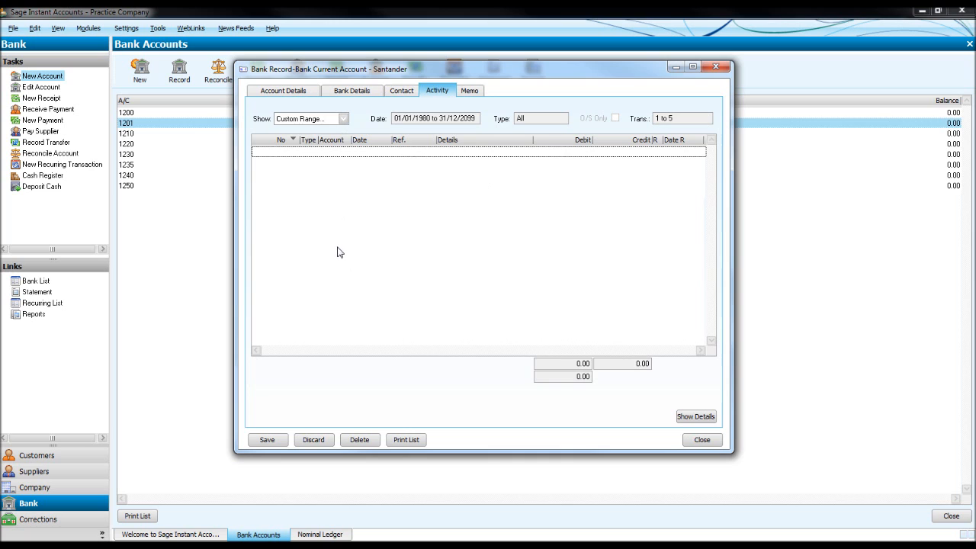
{"action": "mouse_move", "coordinate": [307, 109]}
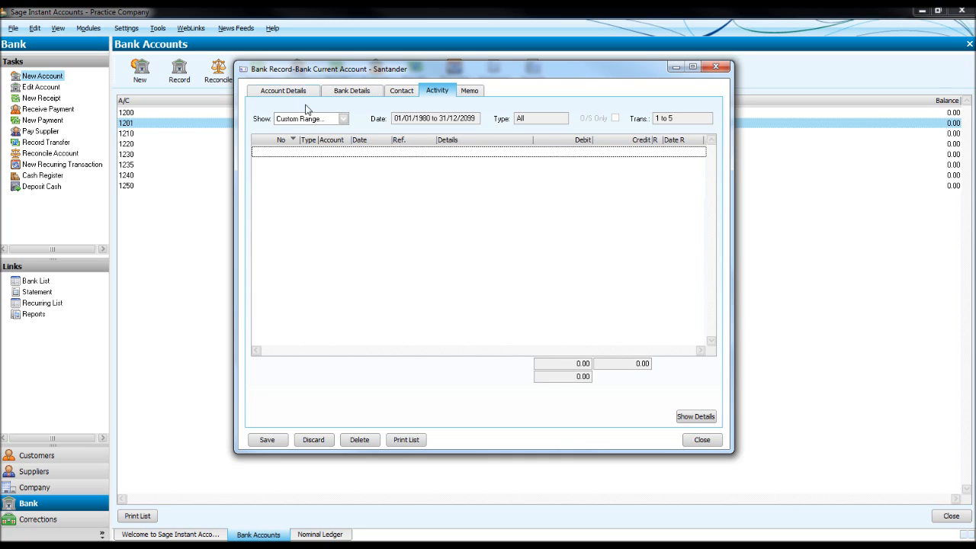
{"action": "mouse_move", "coordinate": [267, 92]}
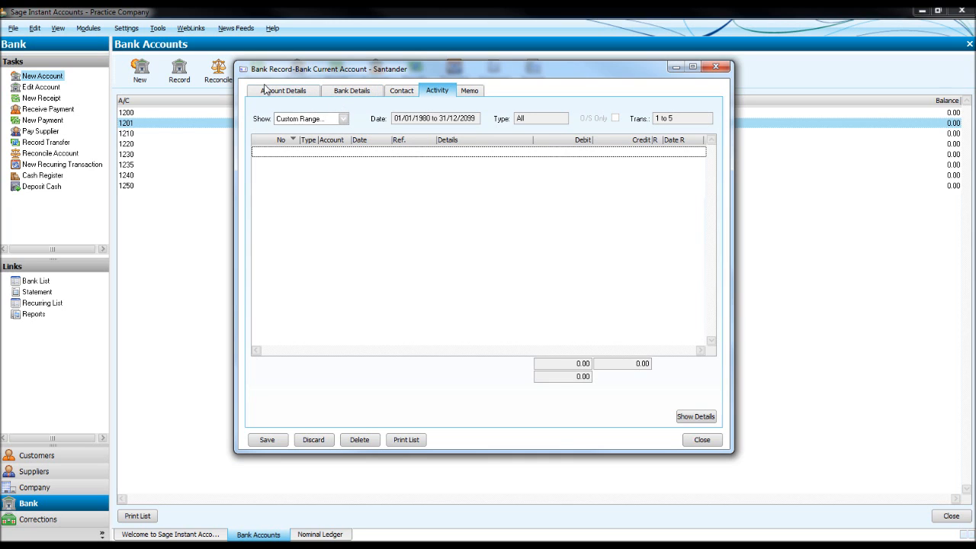
{"action": "left_click", "coordinate": [700, 440]}
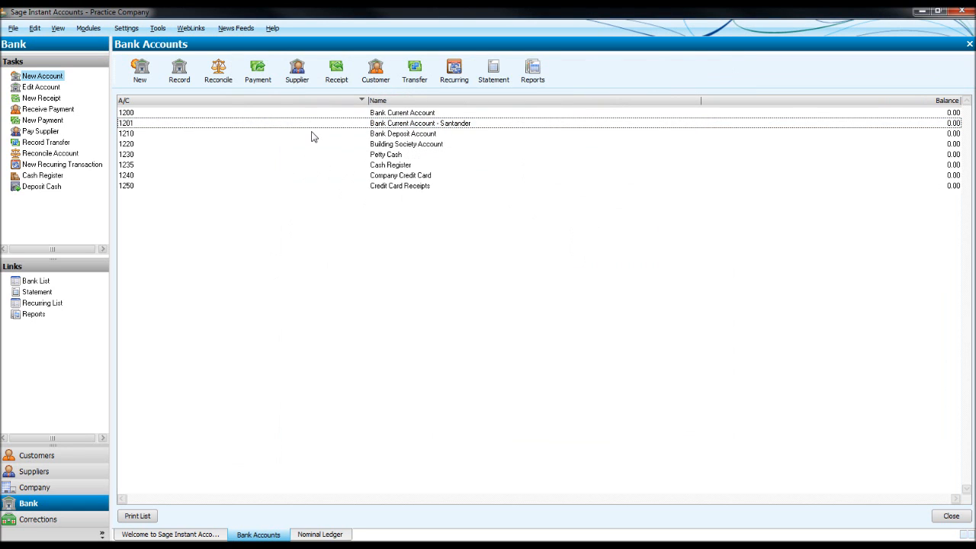
Delete bank account 1201 Santander and close the empty Bank Record window
{"action": "left_click", "coordinate": [335, 123]}
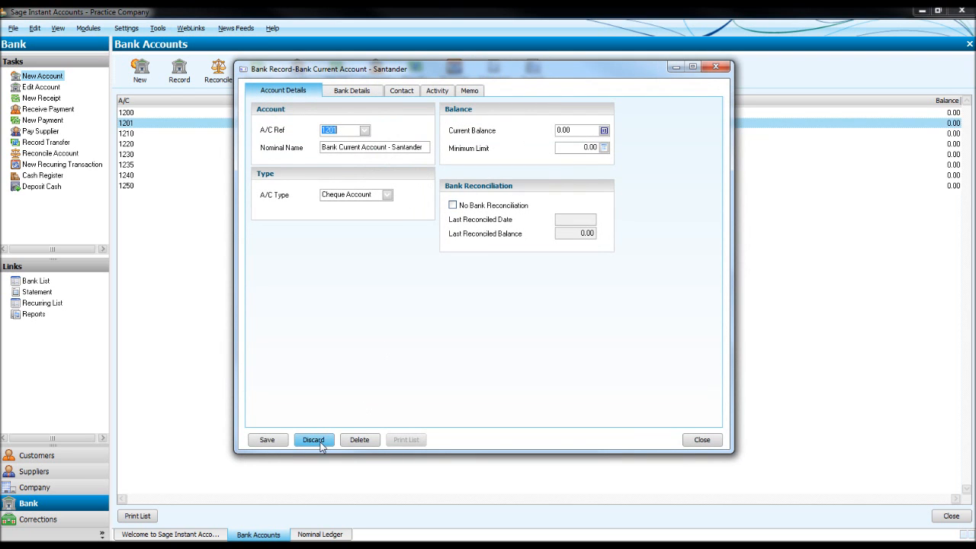
{"action": "left_click", "coordinate": [359, 439]}
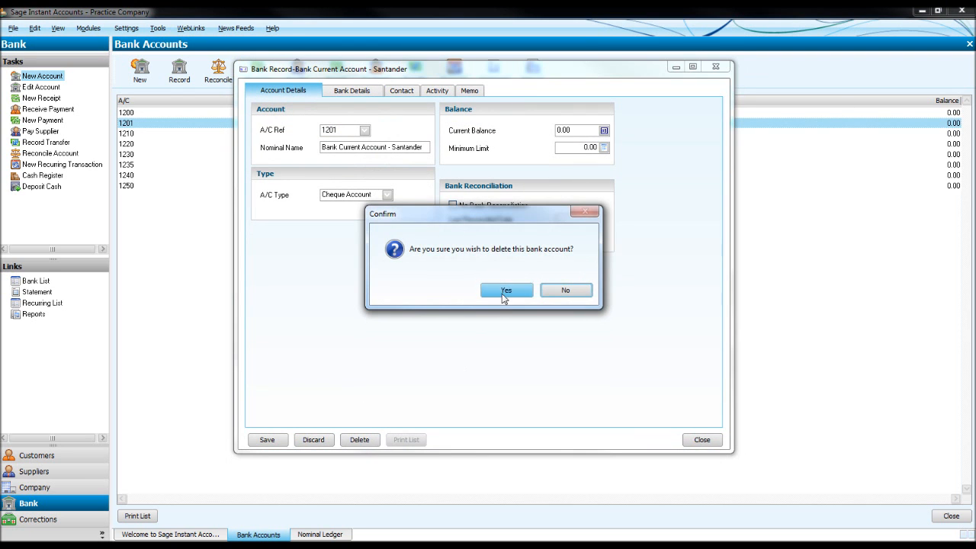
{"action": "left_click", "coordinate": [506, 289]}
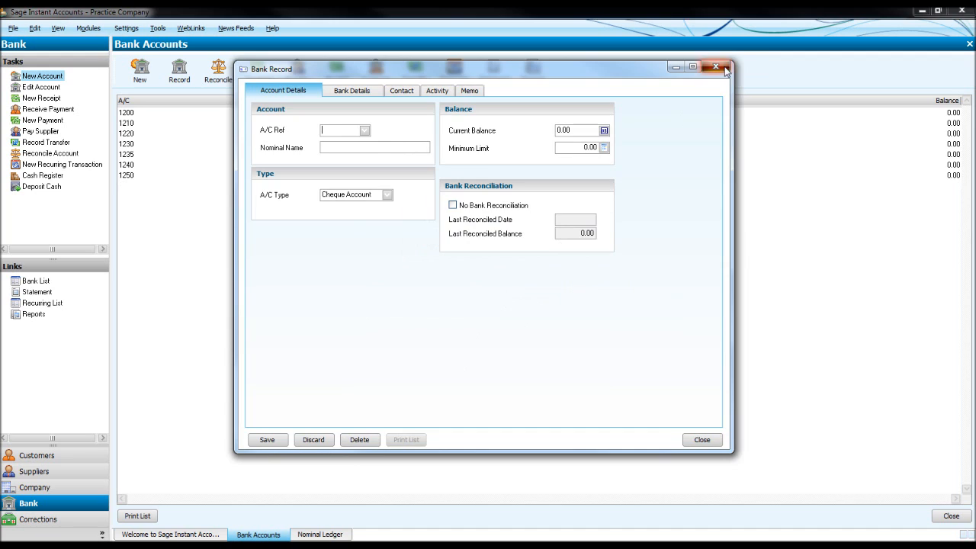
{"action": "left_click", "coordinate": [717, 68]}
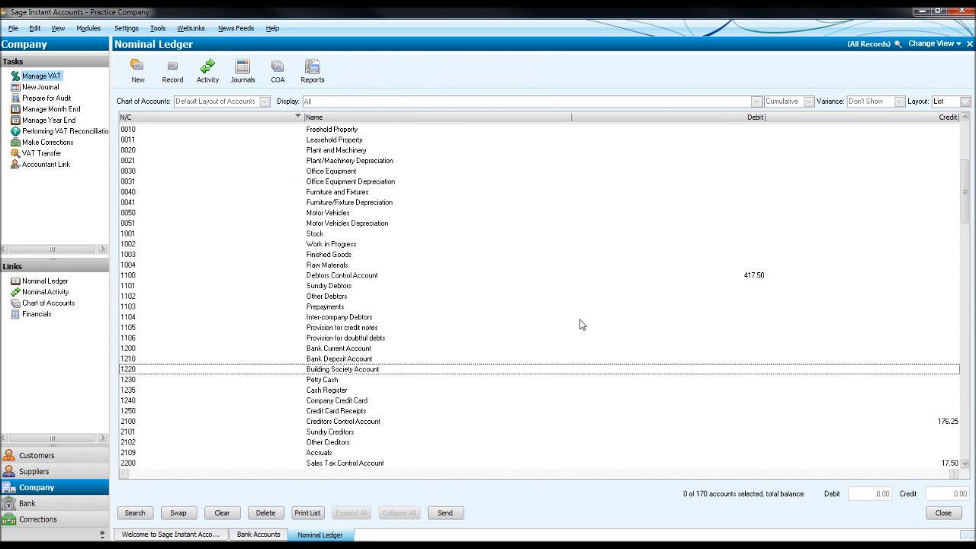
Delete nominal account 0041 Furniture/Fixture Depreciation
{"action": "left_click", "coordinate": [349, 202]}
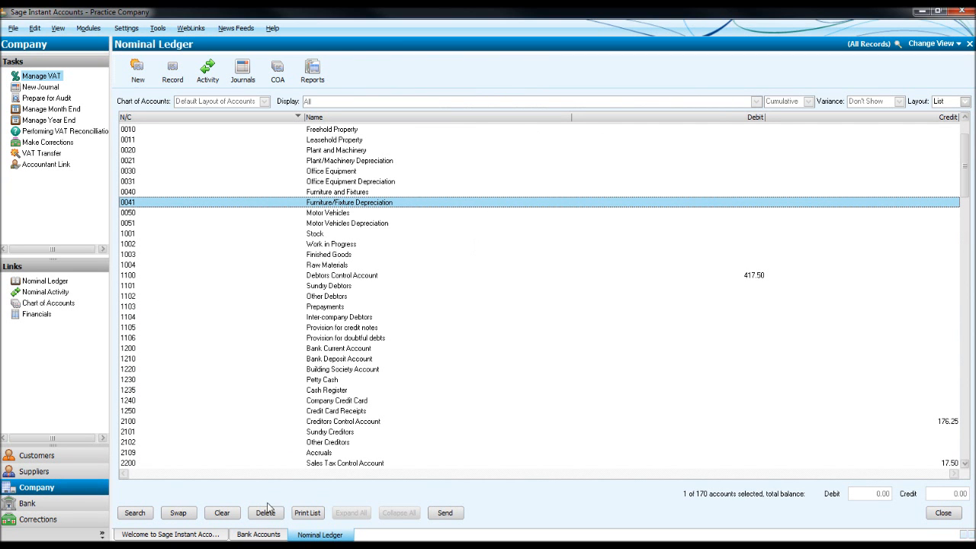
{"action": "left_click", "coordinate": [266, 513]}
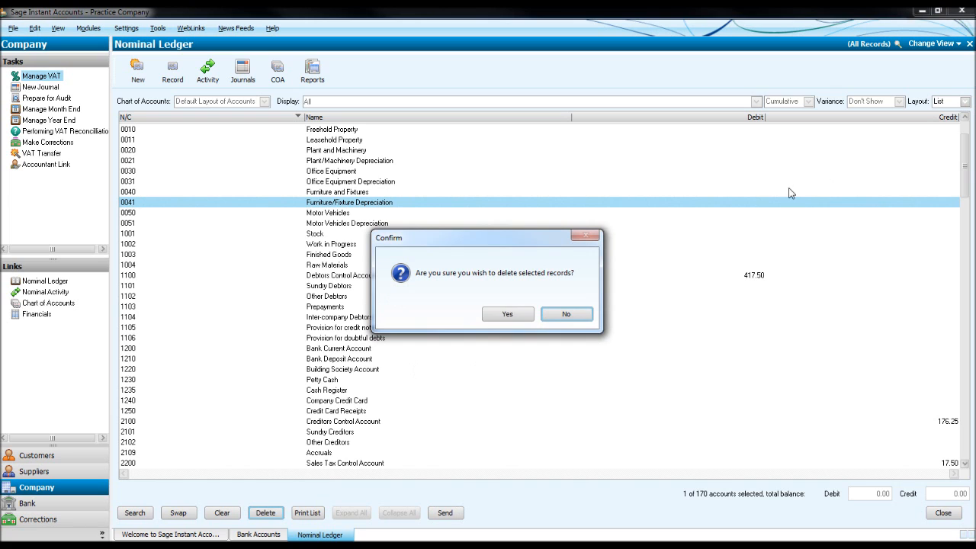
{"action": "left_click", "coordinate": [508, 315]}
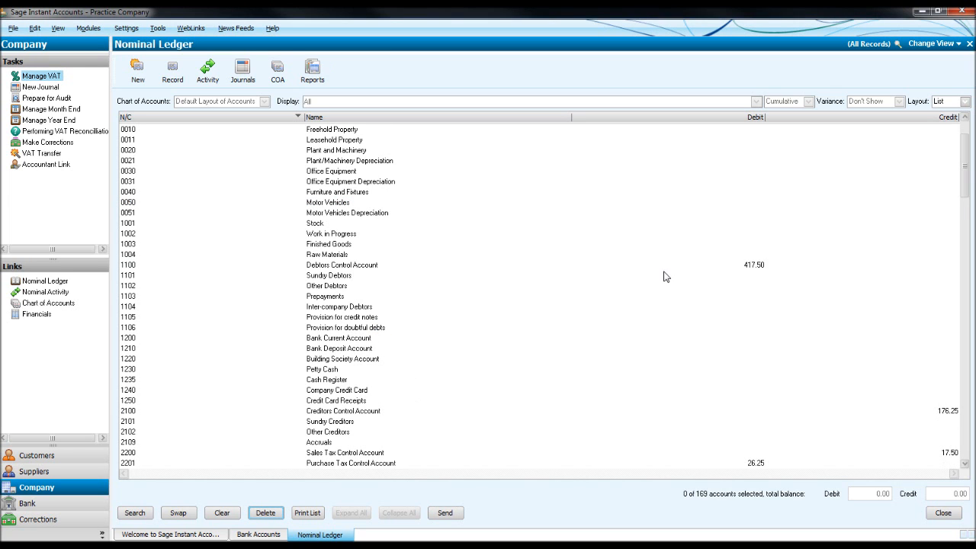
Attempt to delete Debtors Control Account 1100, dismiss the refusal, and return to Bank Accounts
{"action": "left_click", "coordinate": [341, 265]}
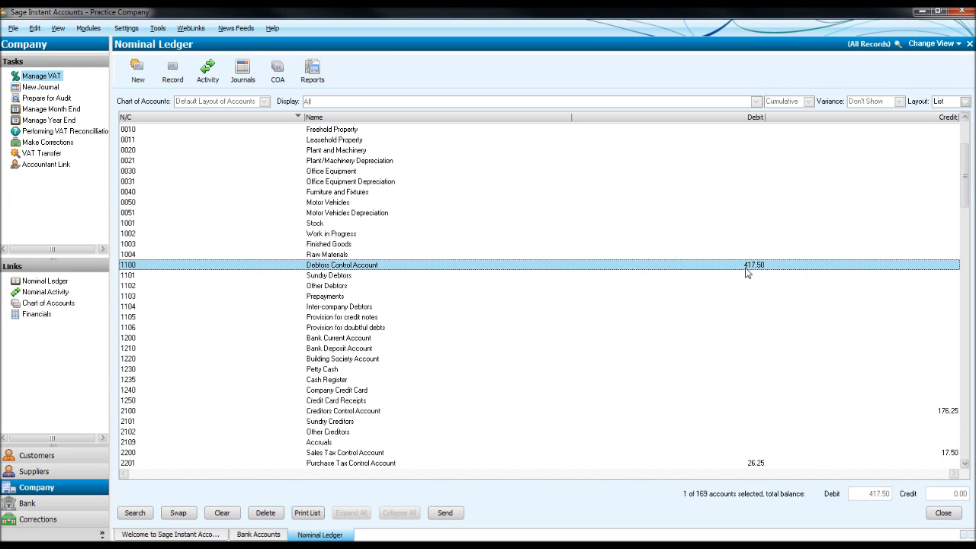
{"action": "left_click", "coordinate": [266, 513]}
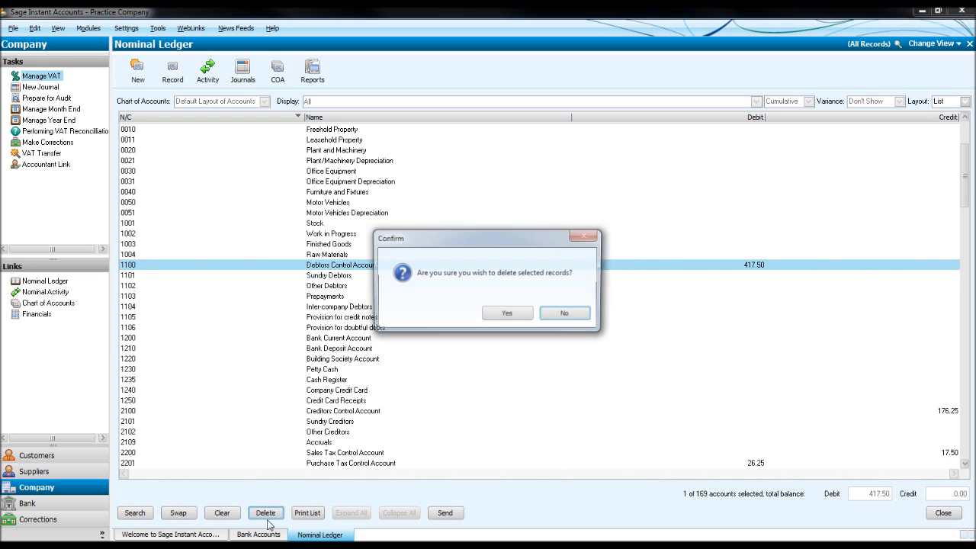
{"action": "left_click", "coordinate": [507, 313]}
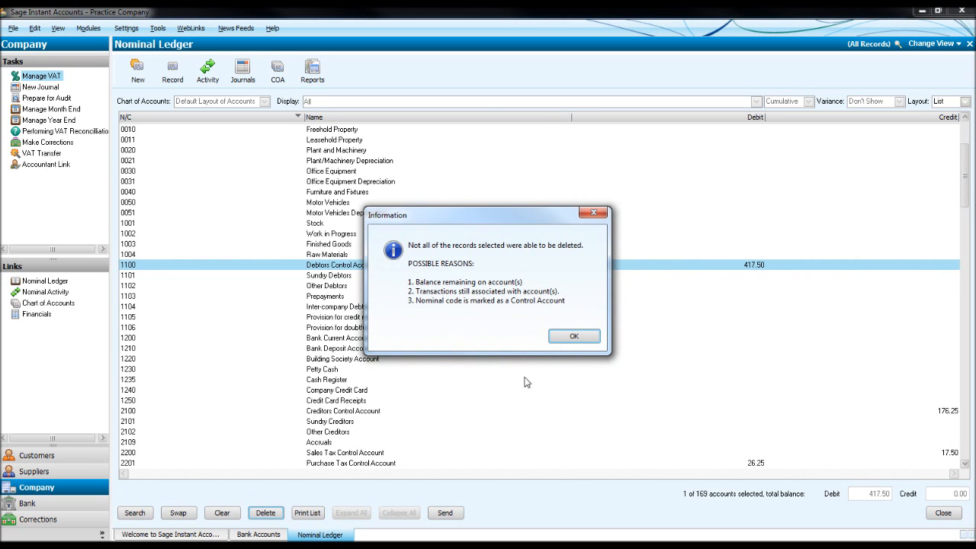
{"action": "left_click", "coordinate": [574, 335]}
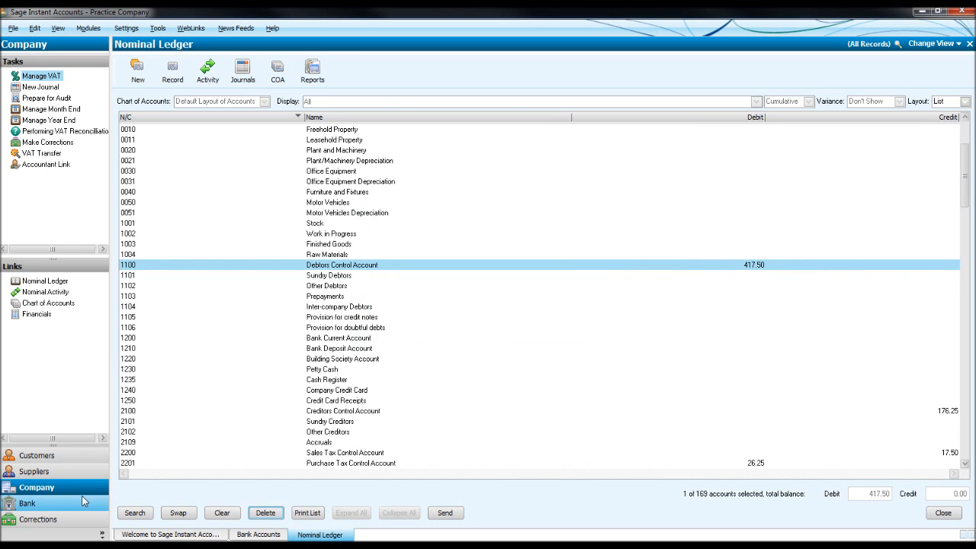
{"action": "left_click", "coordinate": [31, 505]}
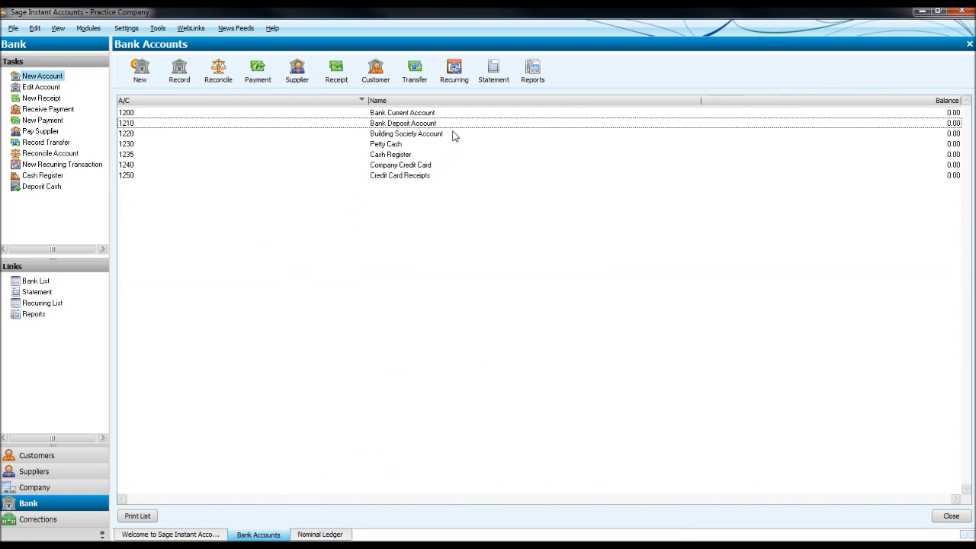